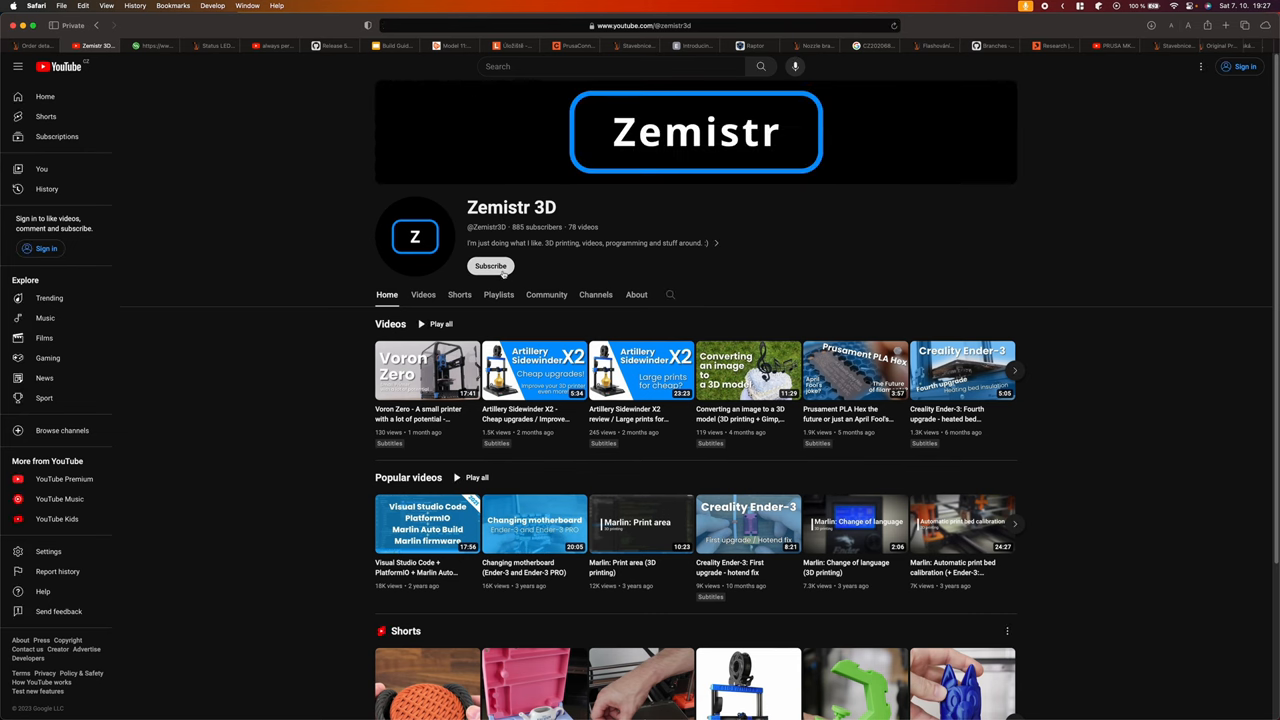
Step: Open prusa_printer_settings.ini in Sublime Text and check its [wifi] ssid and masked psk entries
left_click(490, 266)
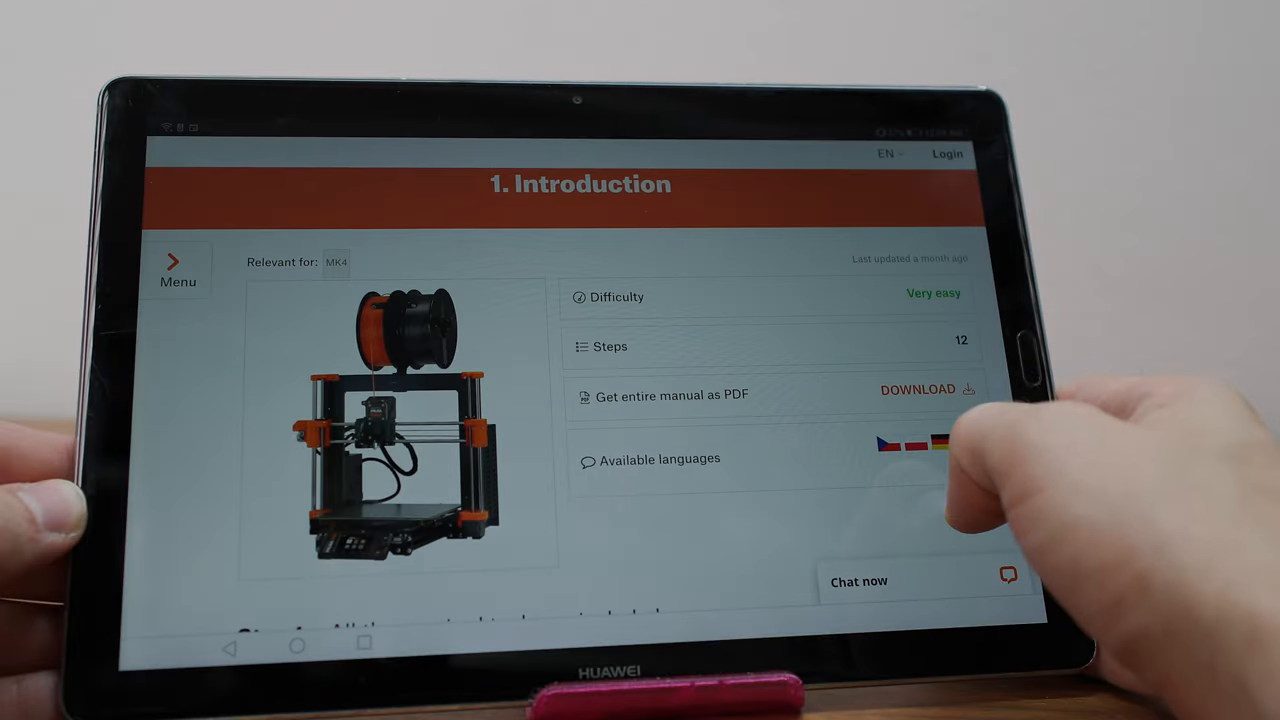
scroll("down", 3)
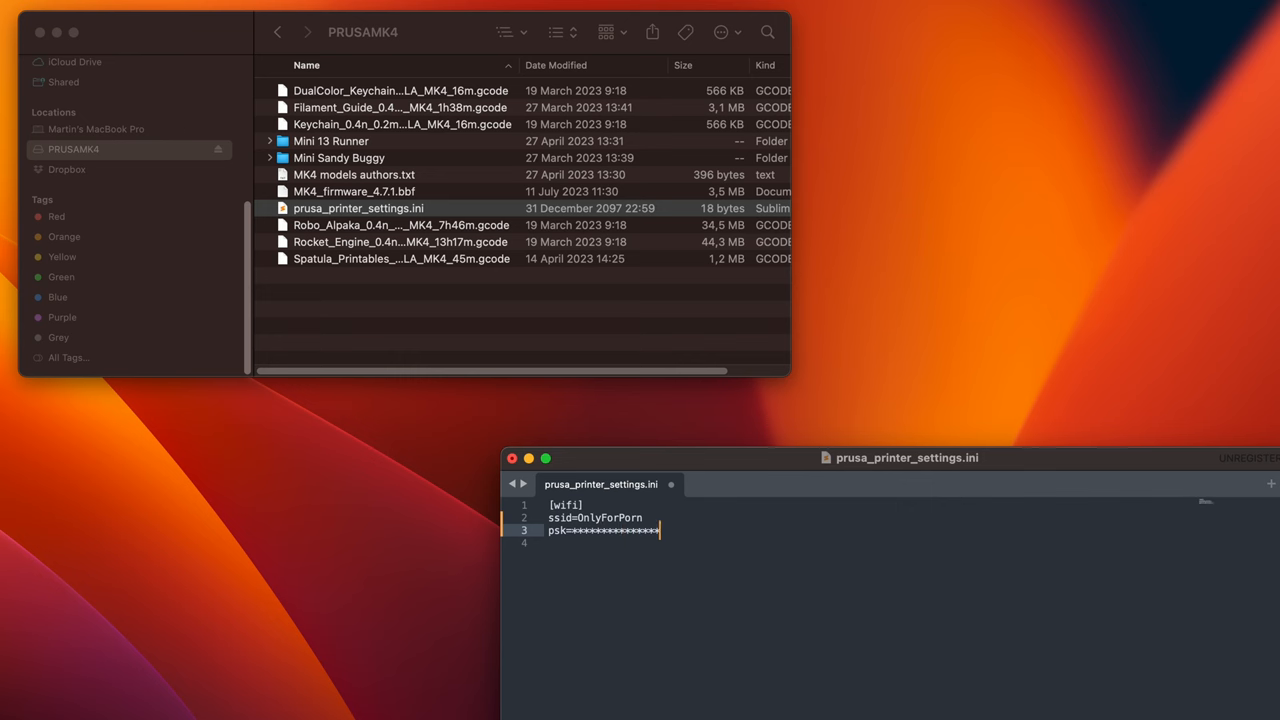
type("**")
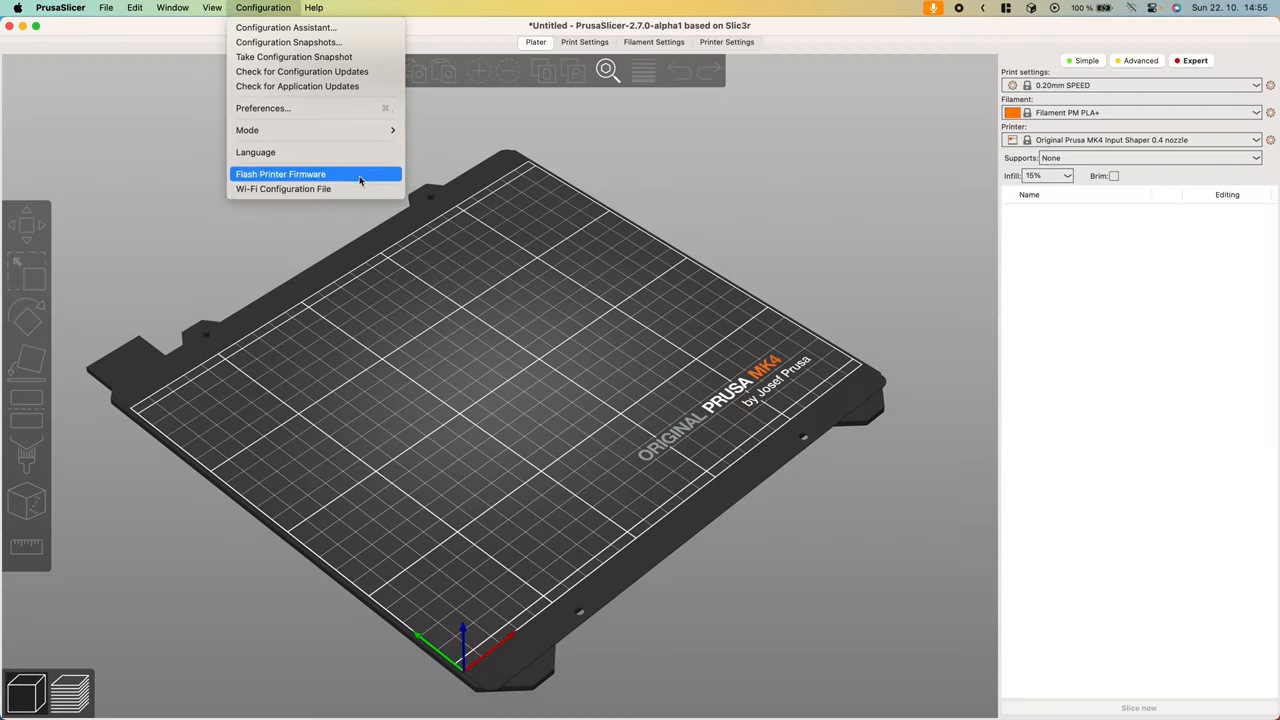
Step: Generate a Wi-Fi configuration file with the network name and write it to /Volumes/Samsung USB
left_click(283, 189)
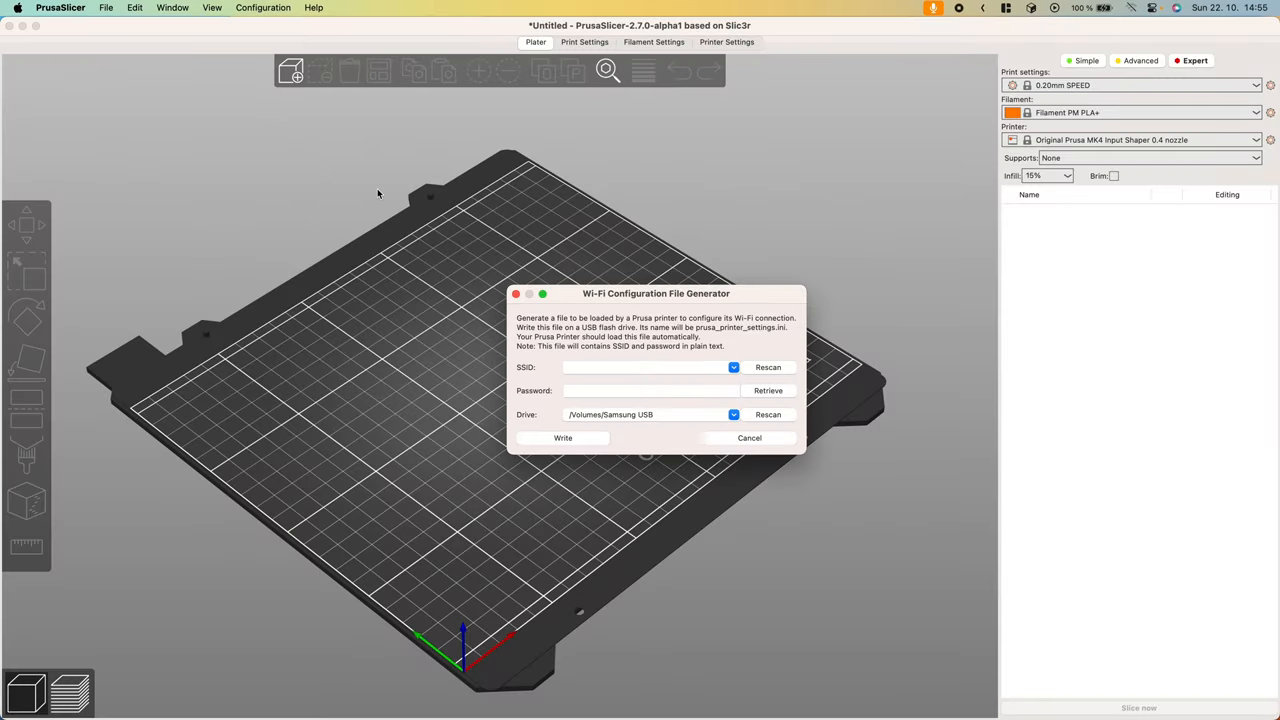
left_click(645, 367)
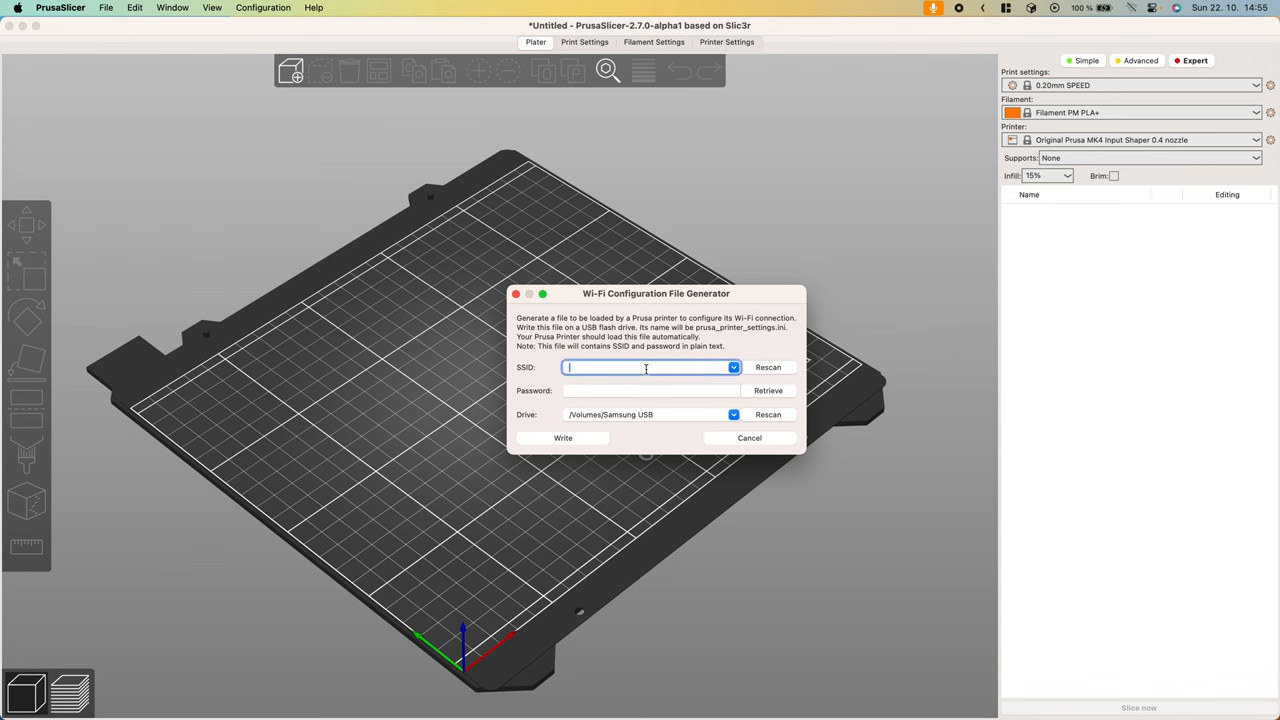
type("NotForPorn")
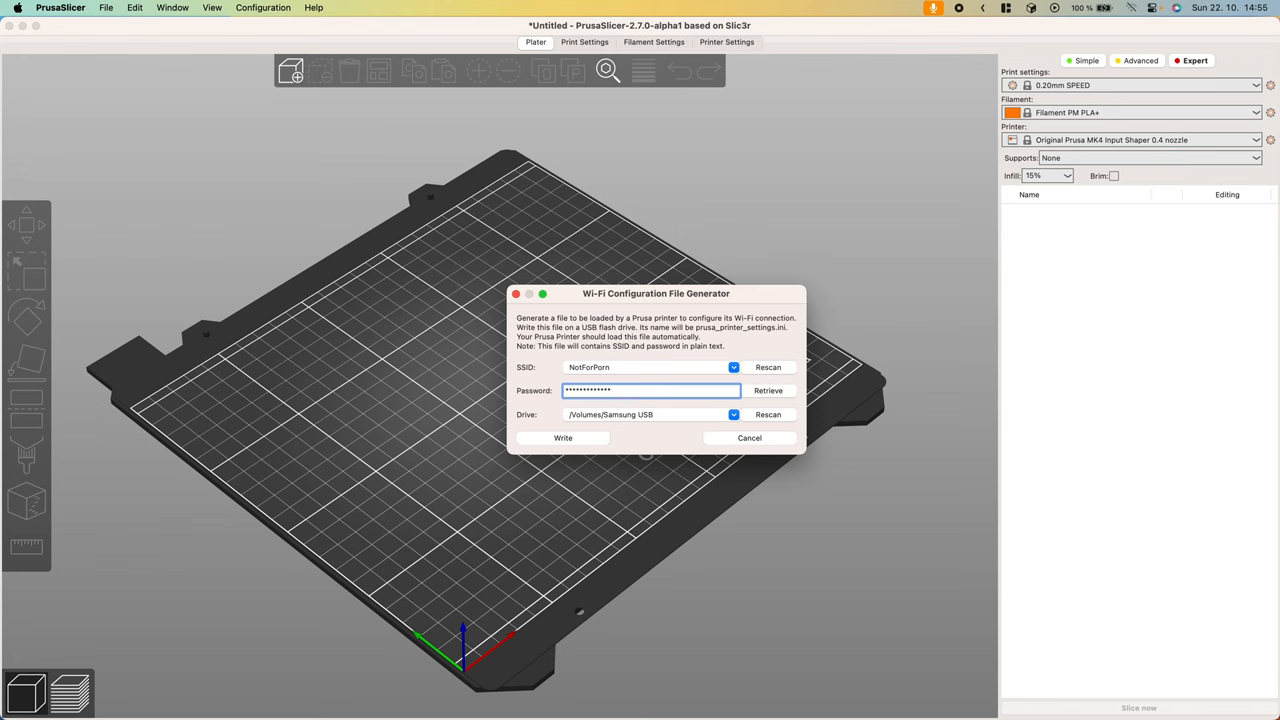
left_click(561, 438)
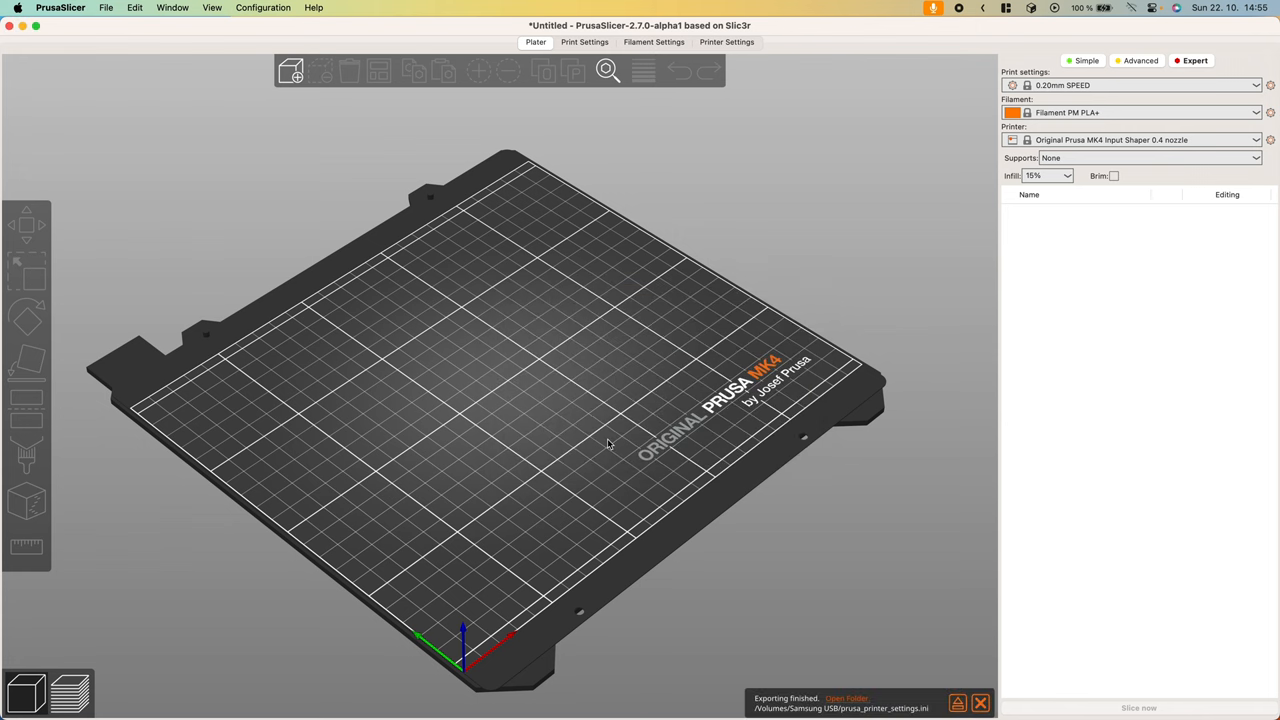
mouse_move(754, 580)
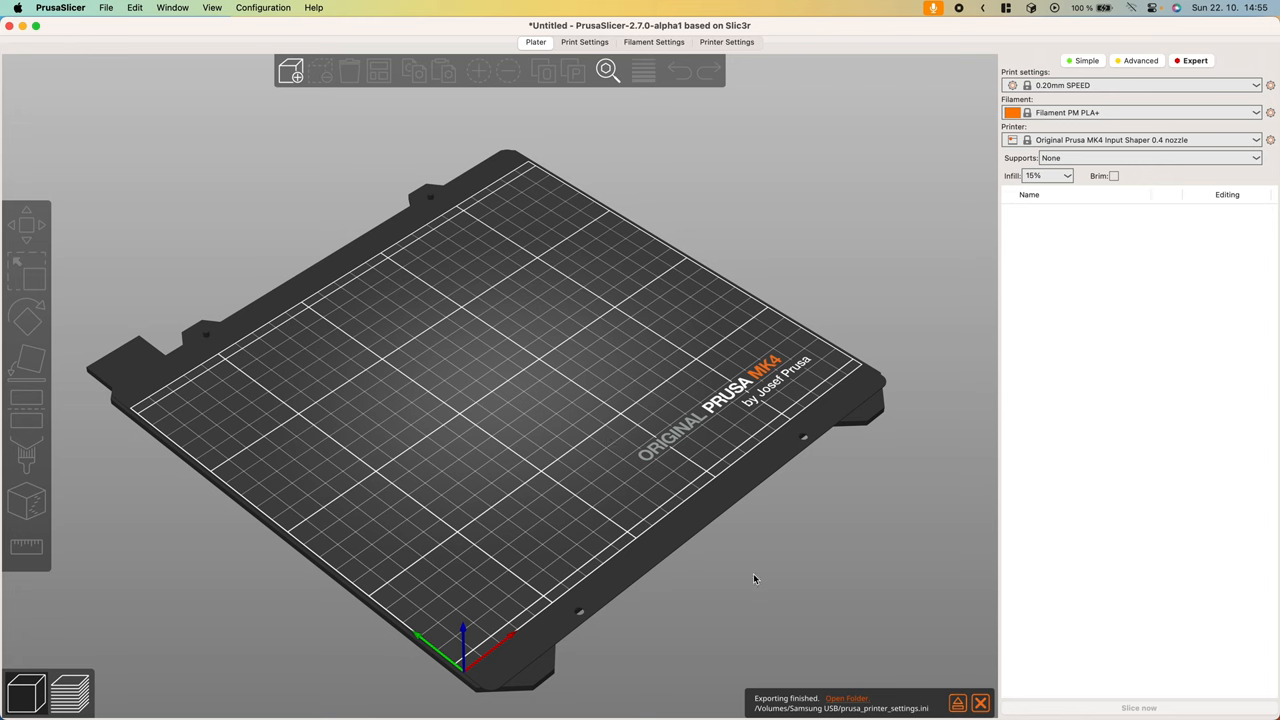